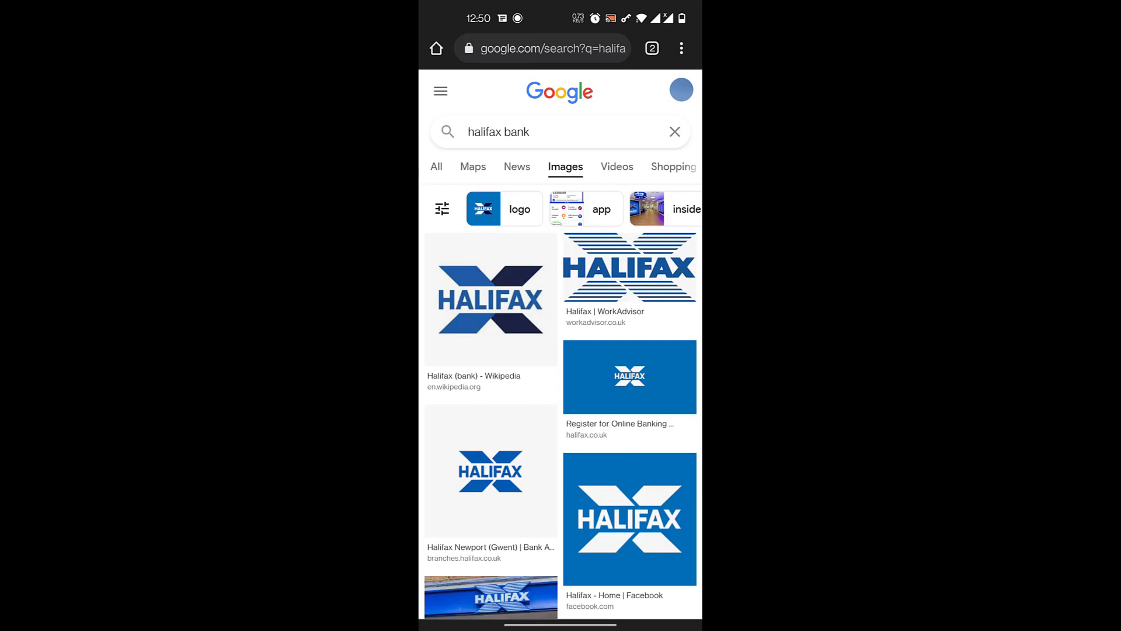
Switch the 'halifax bank' search to All results and go to the official Halifax website.
left_click(436, 167)
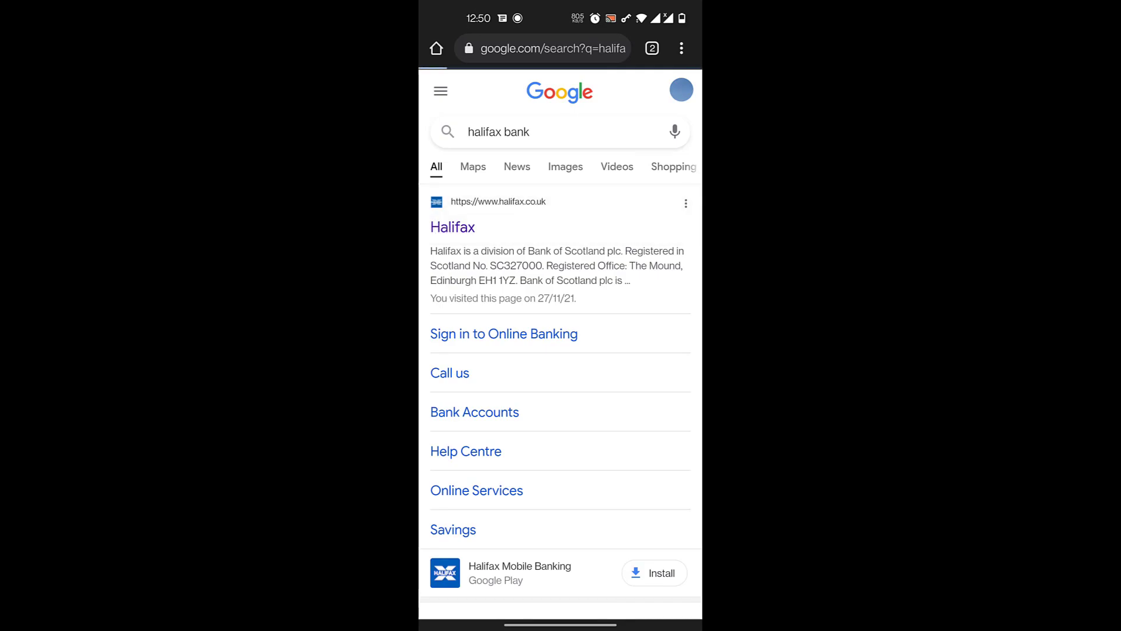
left_click(452, 227)
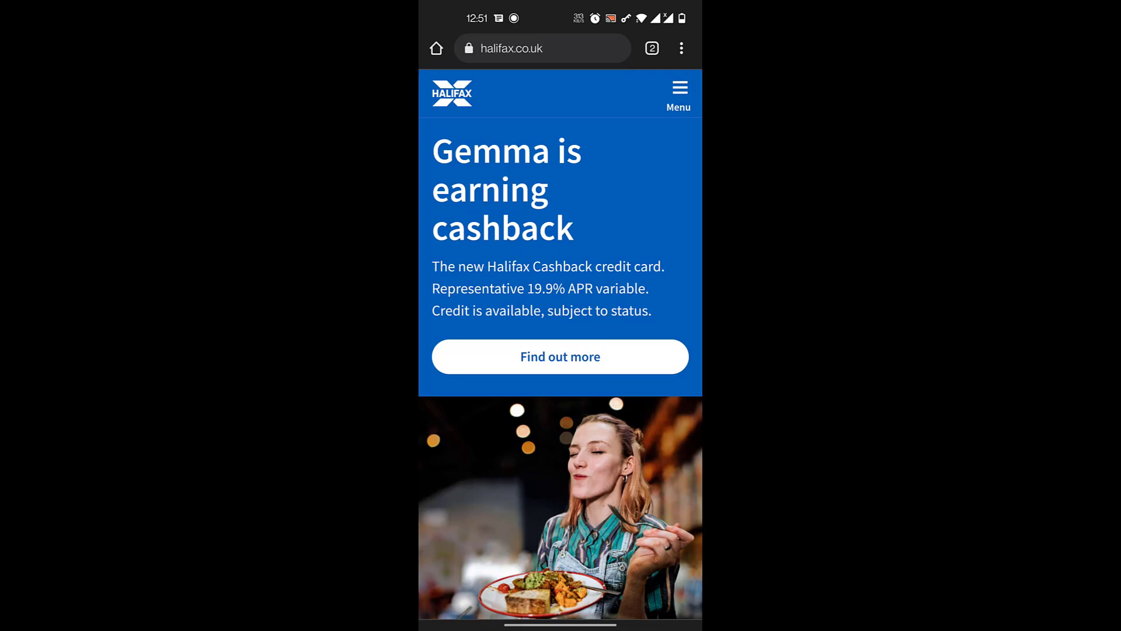
Reach the online banking sign-in page via the site menu and focus the Username field.
left_click(679, 93)
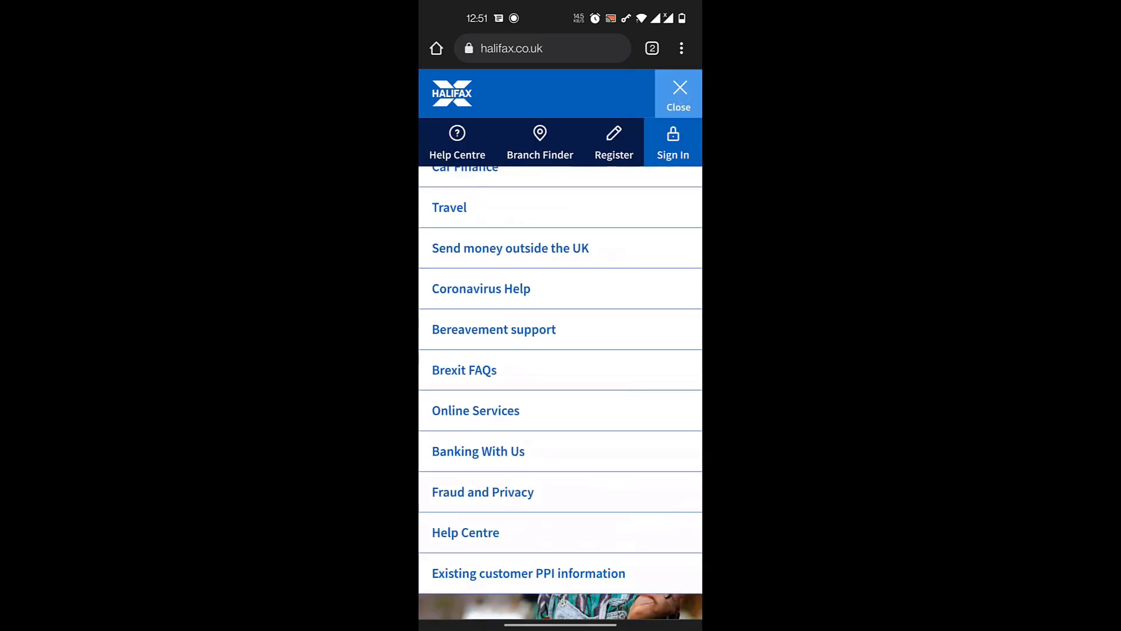
scroll("up", 3)
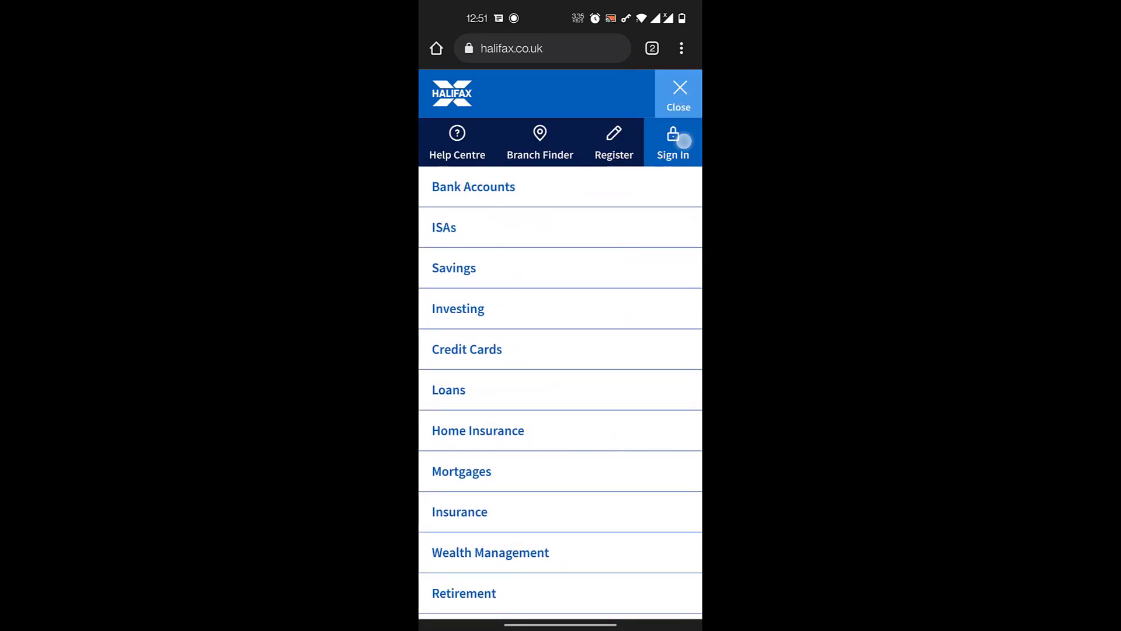
left_click(673, 139)
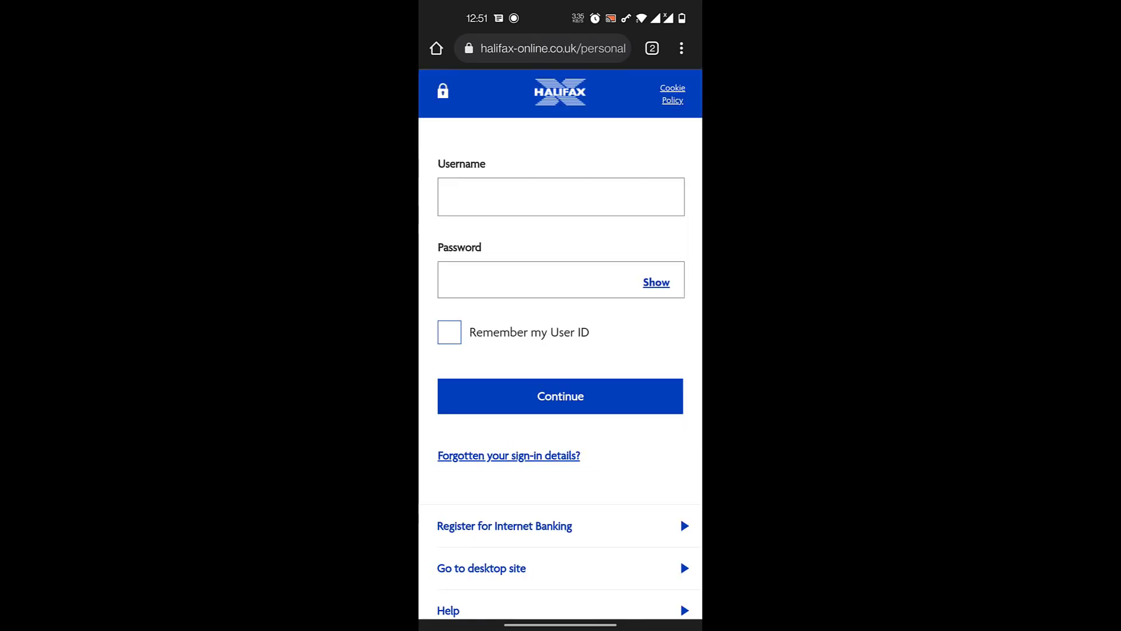
left_click(560, 196)
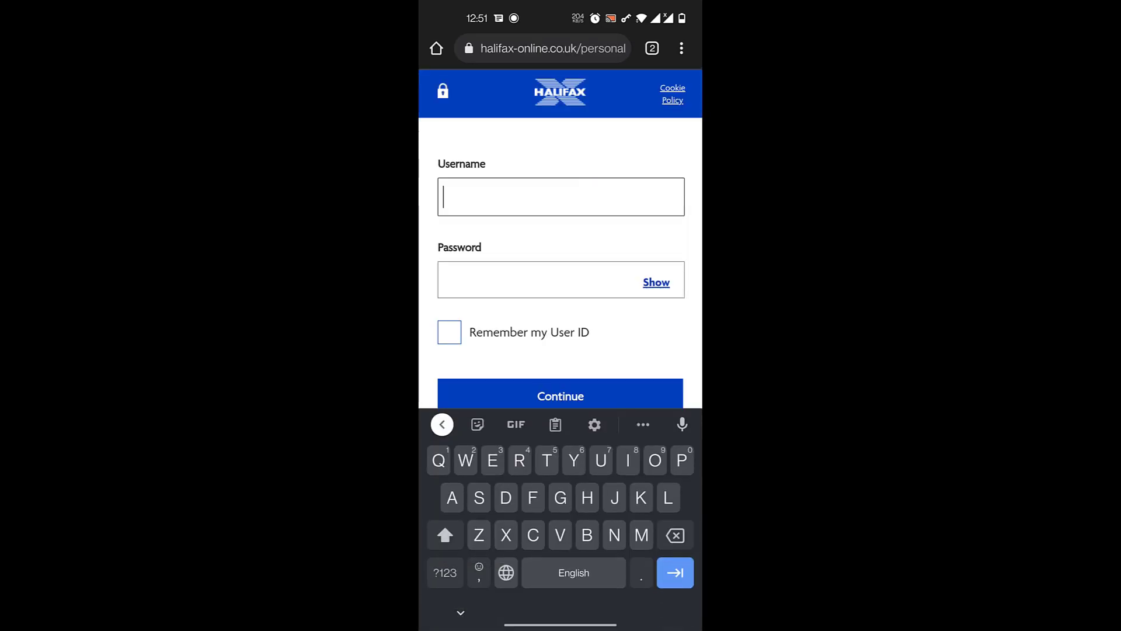